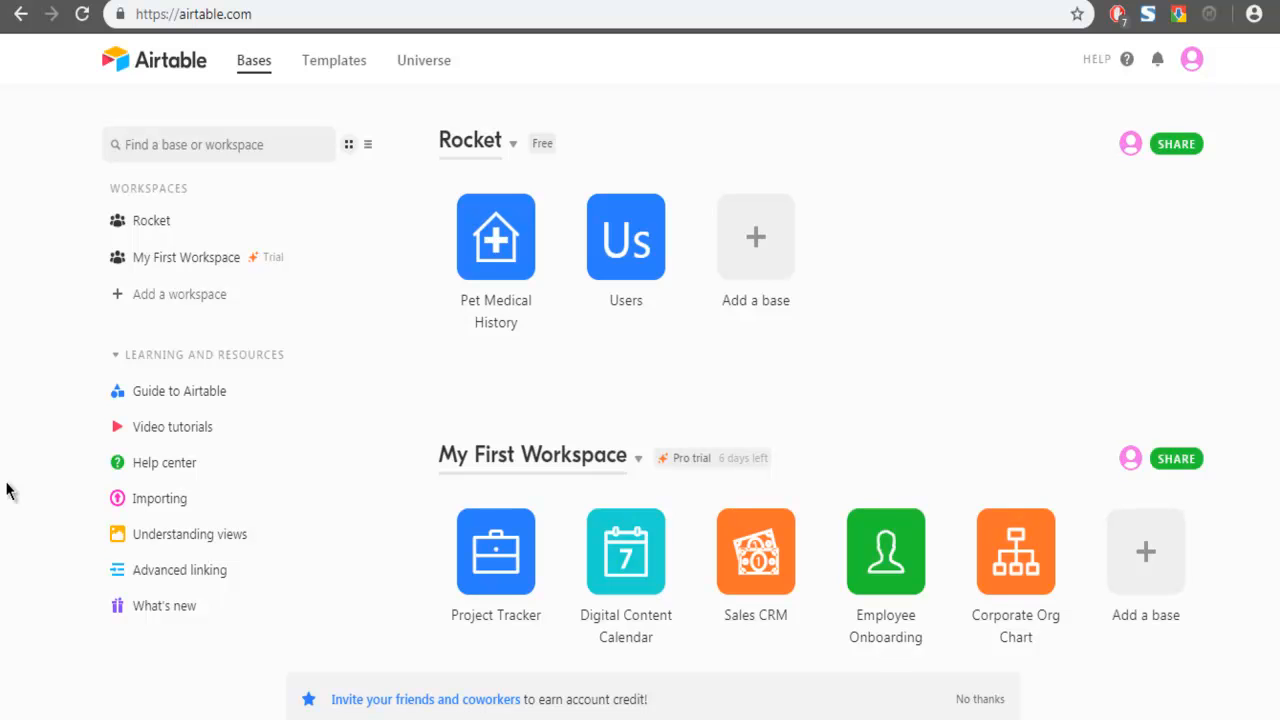
mouse_move(237, 25)
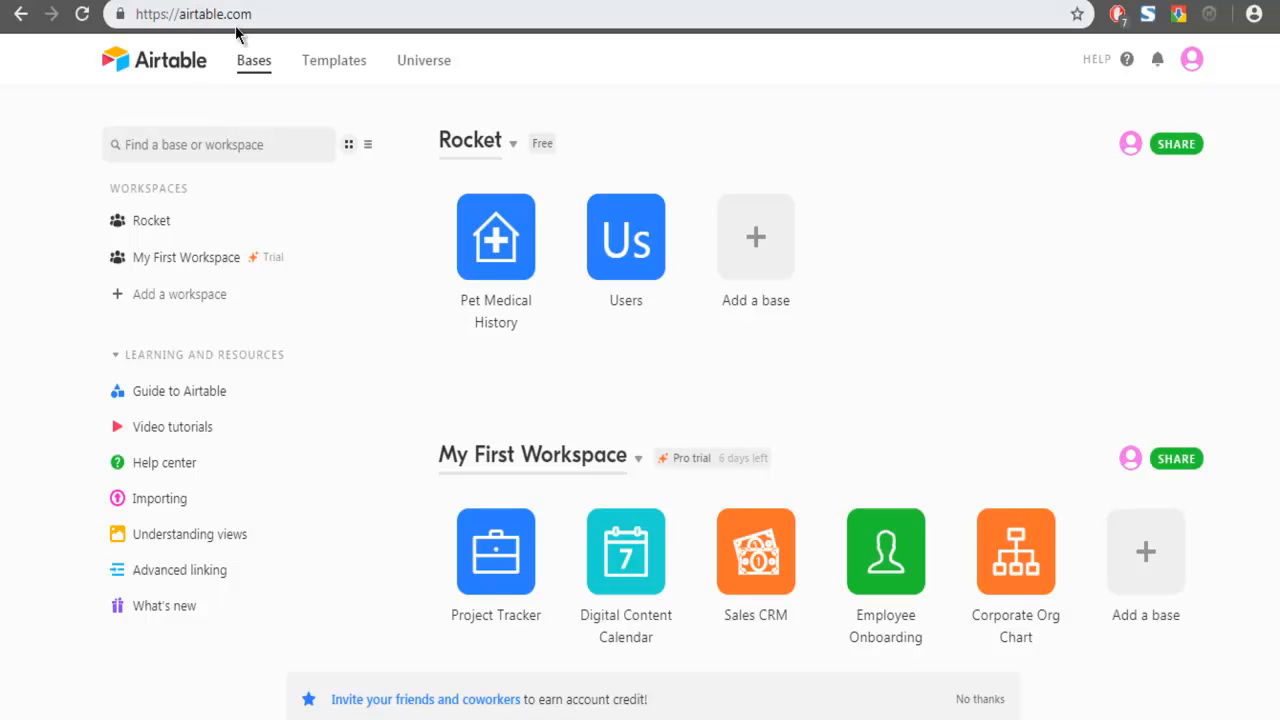
mouse_move(5, 228)
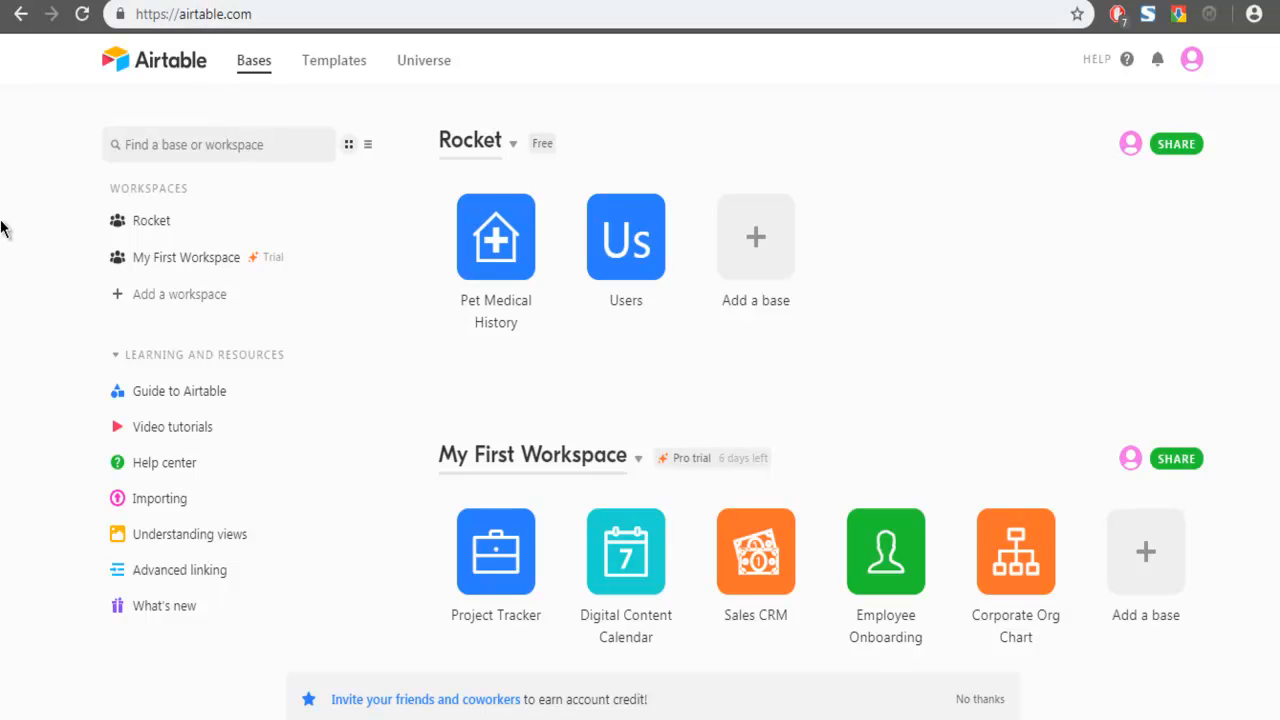
mouse_move(386, 232)
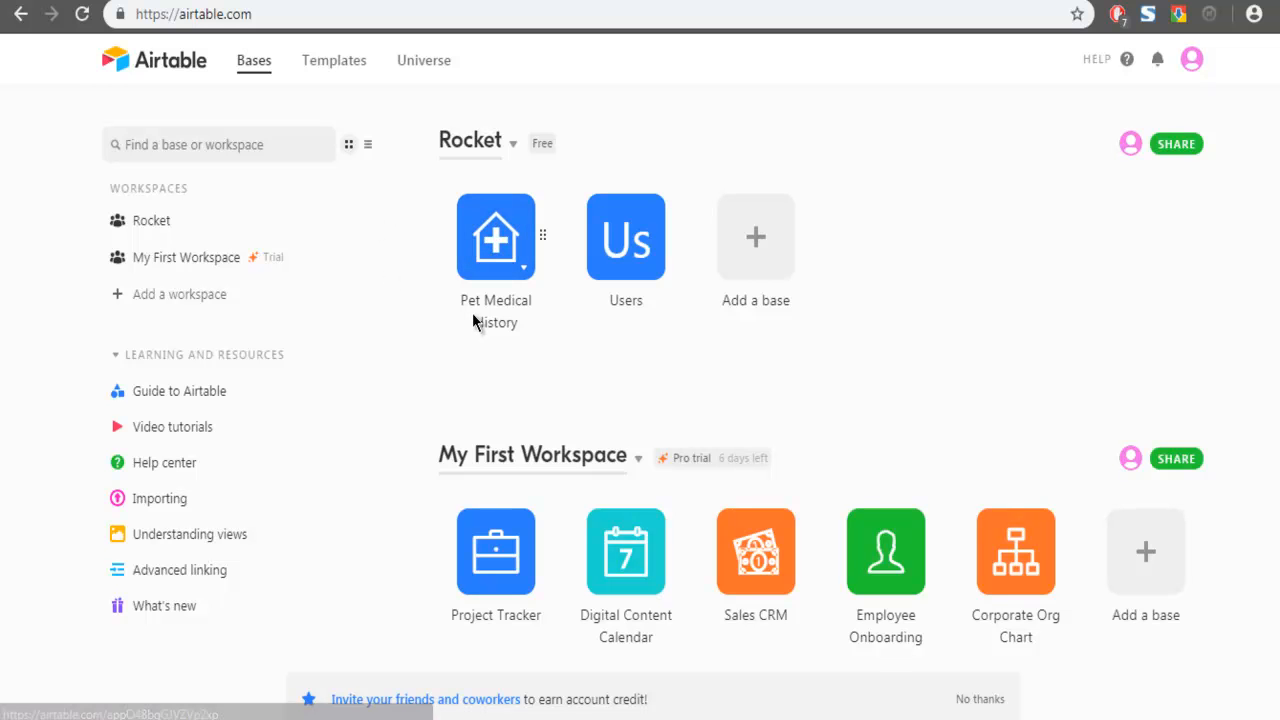
mouse_move(503, 332)
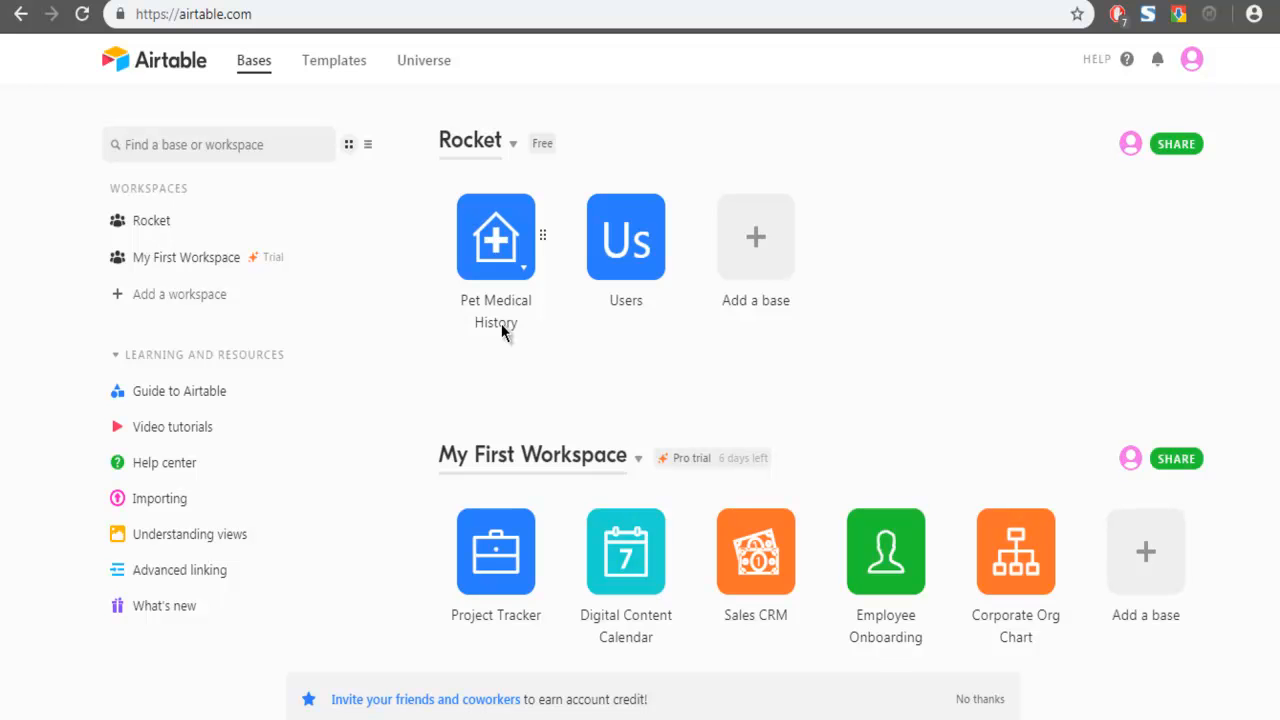
Open the Pet Medical History base from the Rocket workspace
click(496, 237)
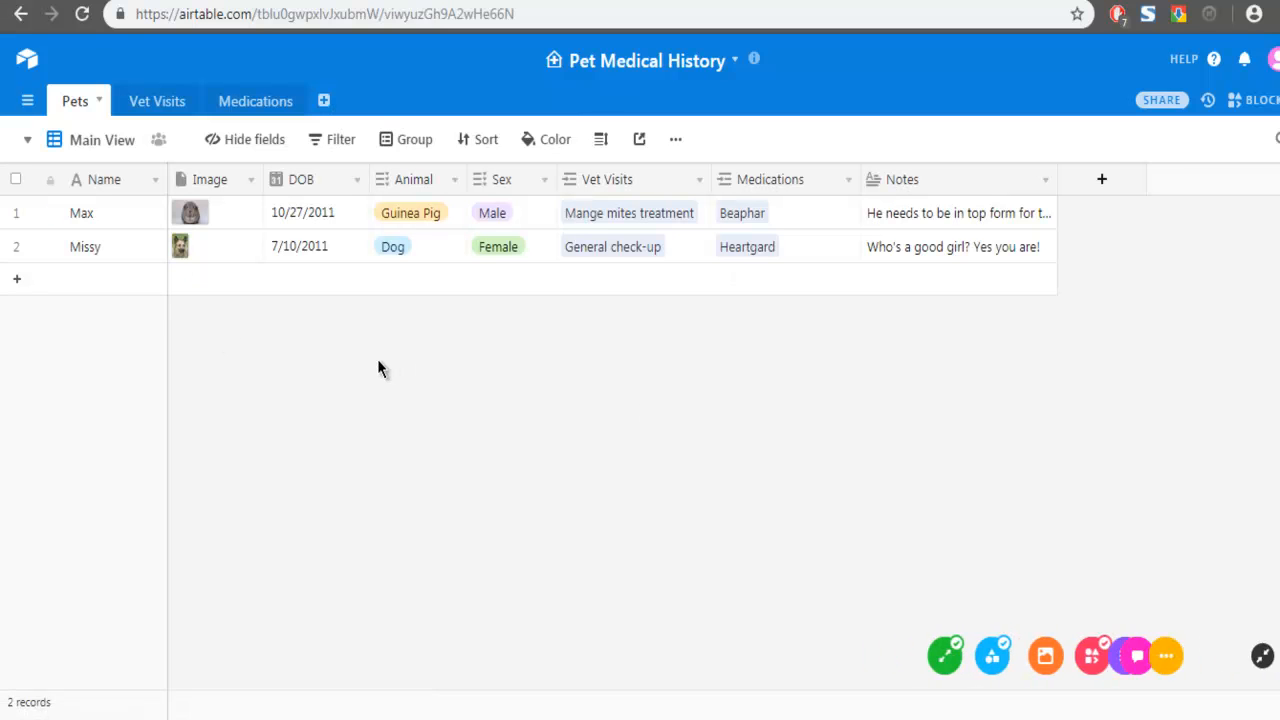
mouse_move(313, 190)
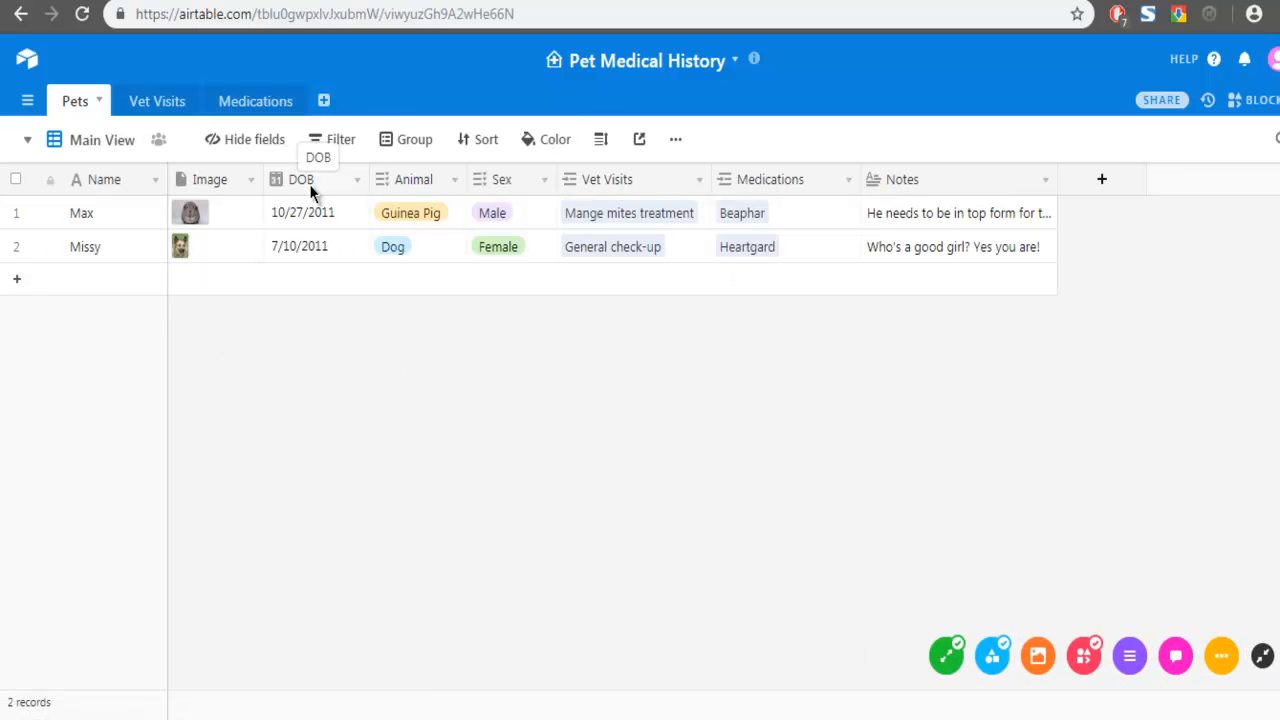
mouse_move(318, 290)
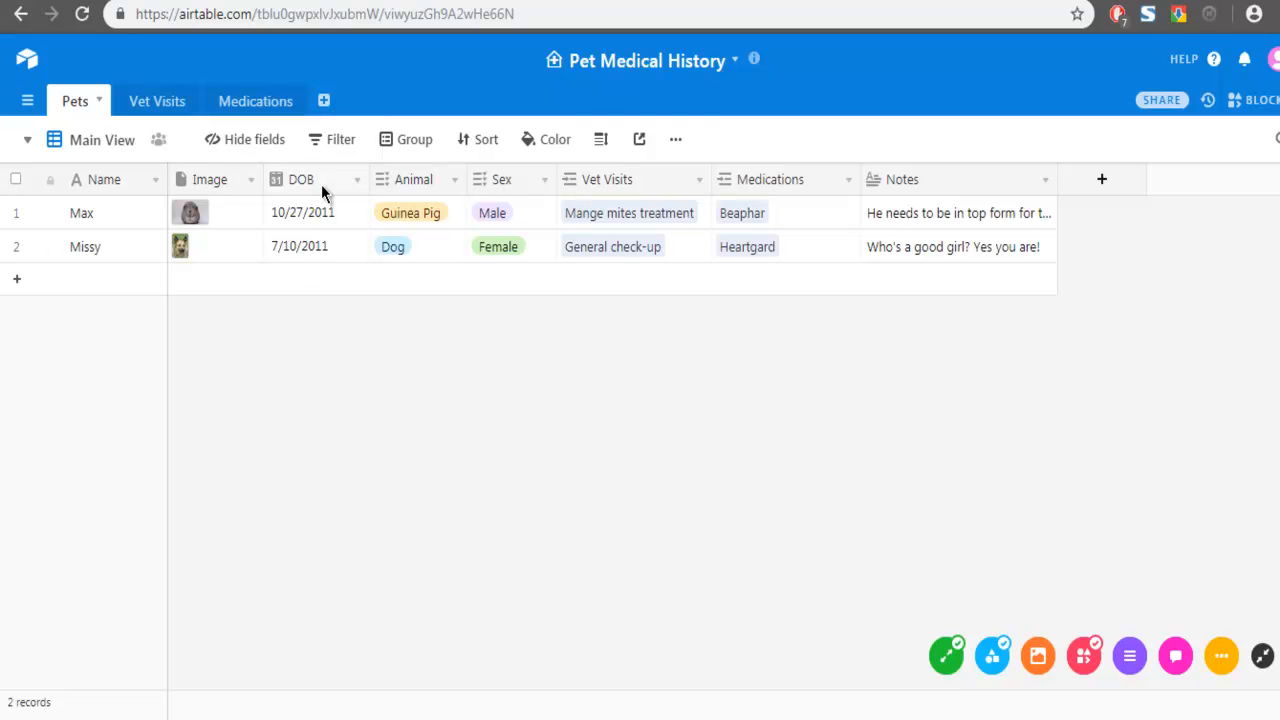
mouse_move(290, 195)
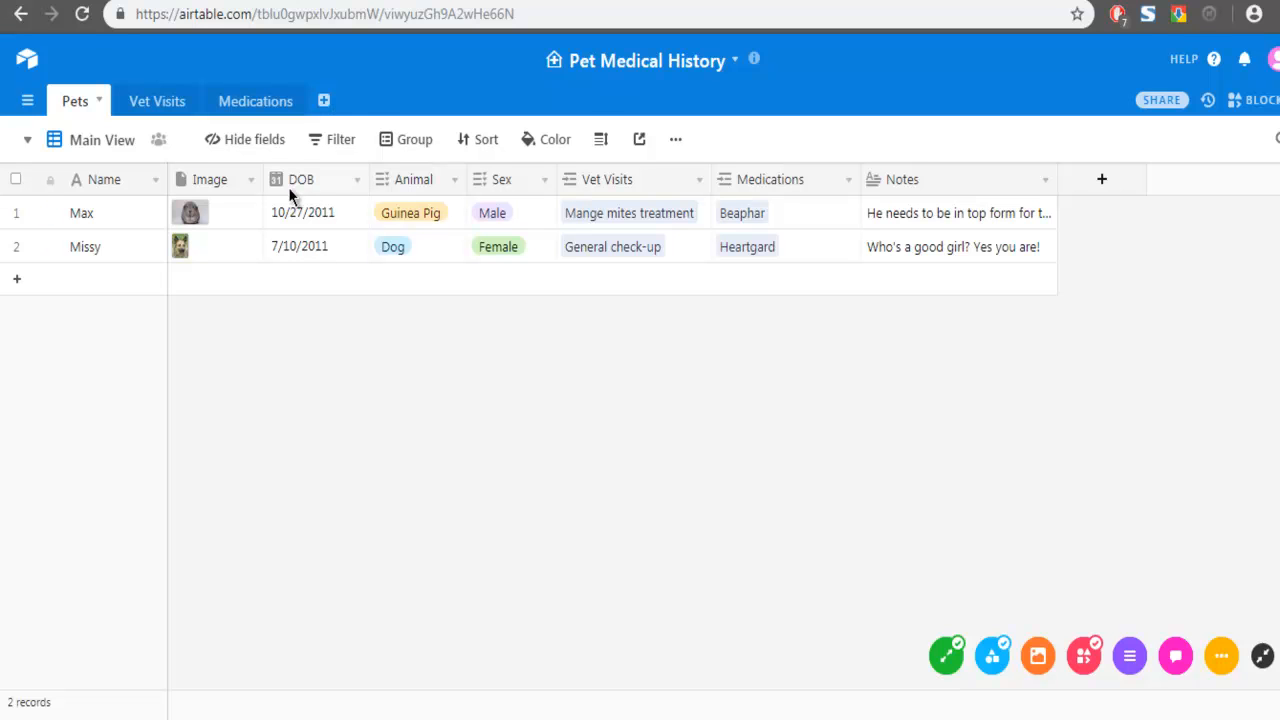
mouse_move(300, 195)
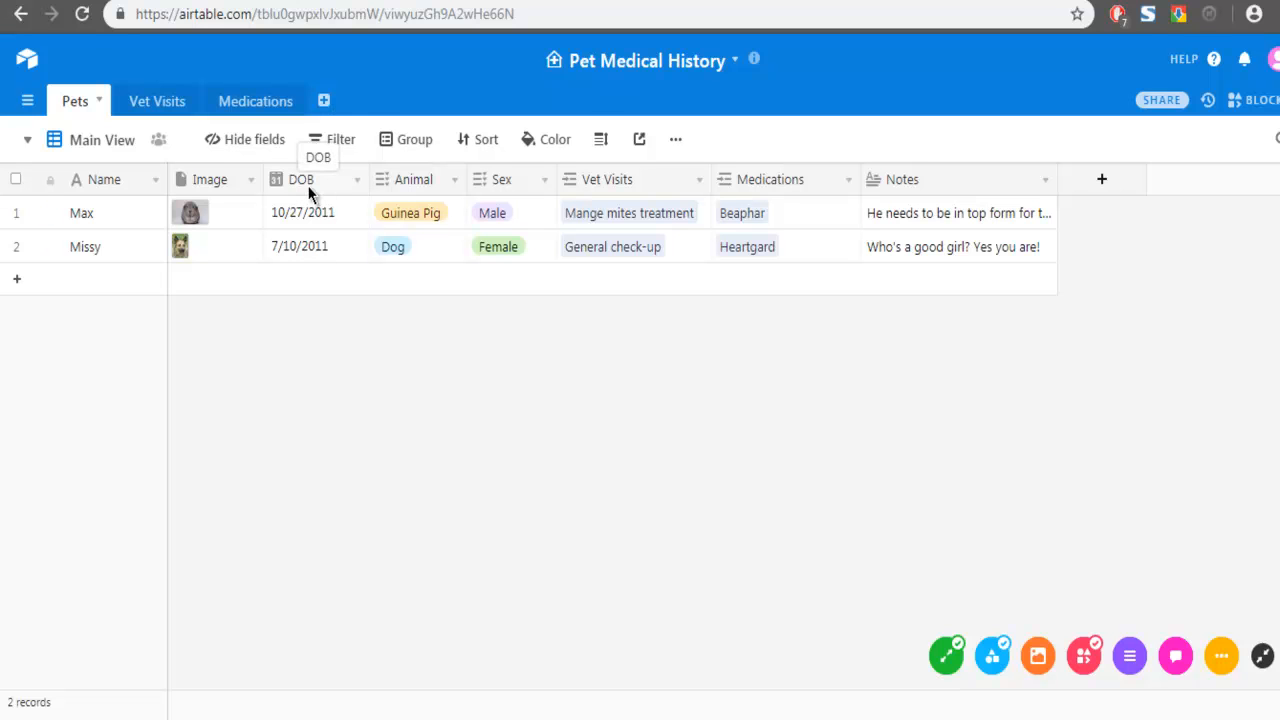
mouse_move(78, 162)
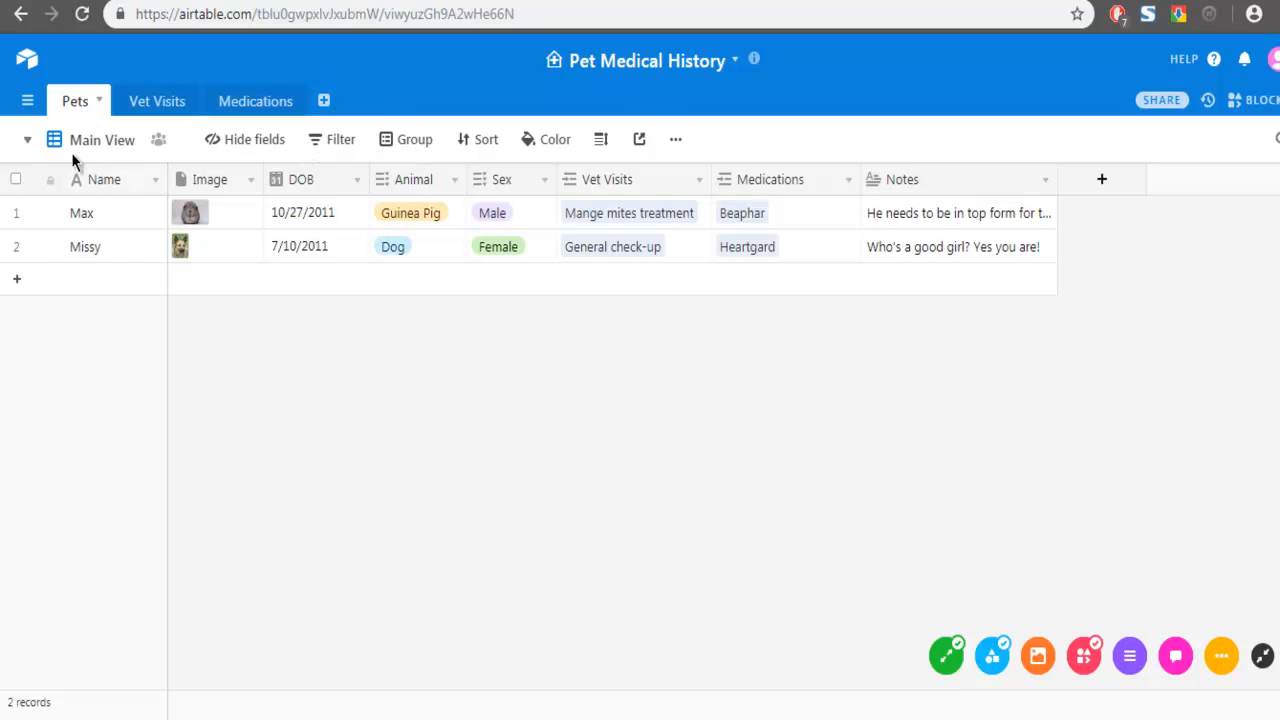
mouse_move(28, 139)
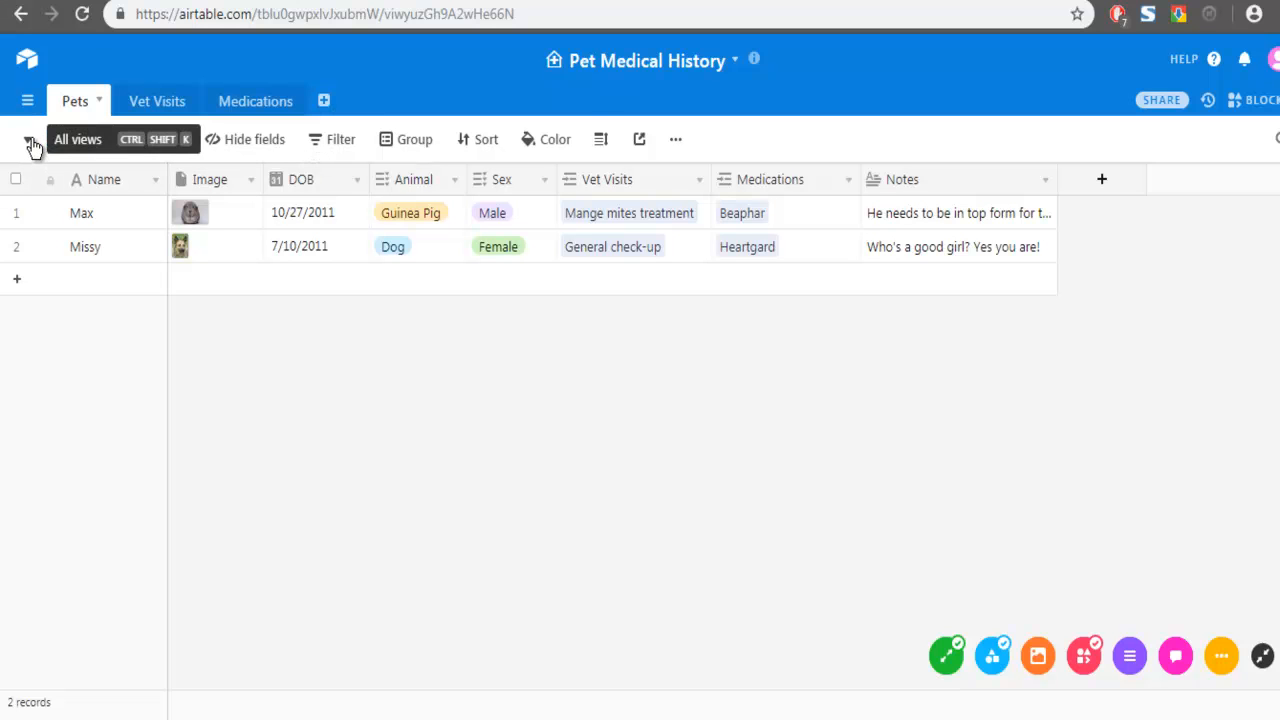
Show the Pets table's views list (Main View, Dogs, Cats, Calendar)
click(28, 139)
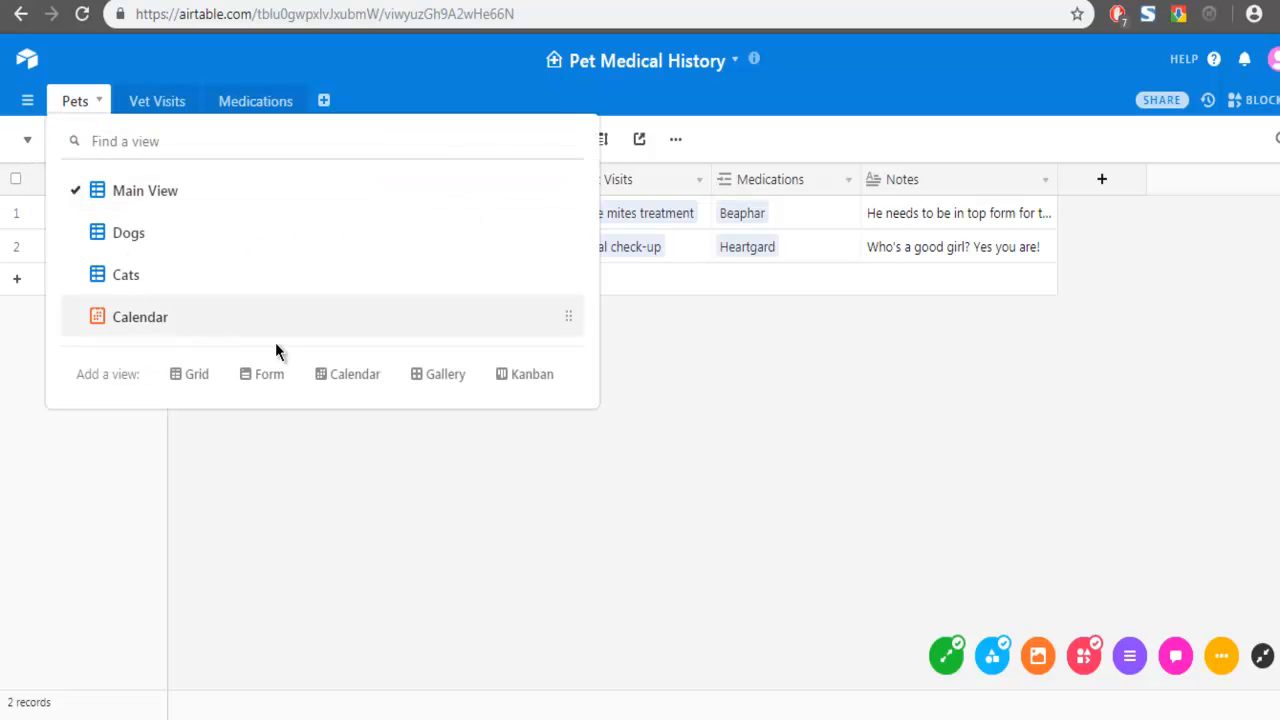
mouse_move(354, 374)
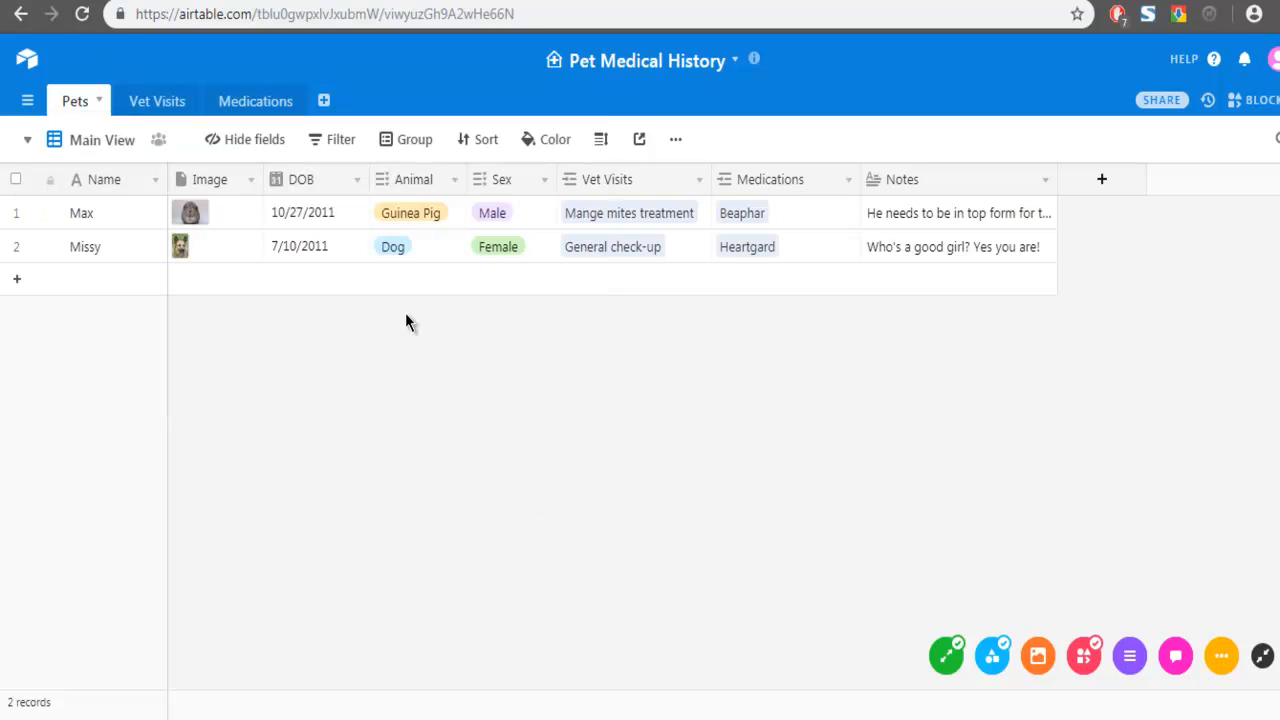
mouse_move(28, 139)
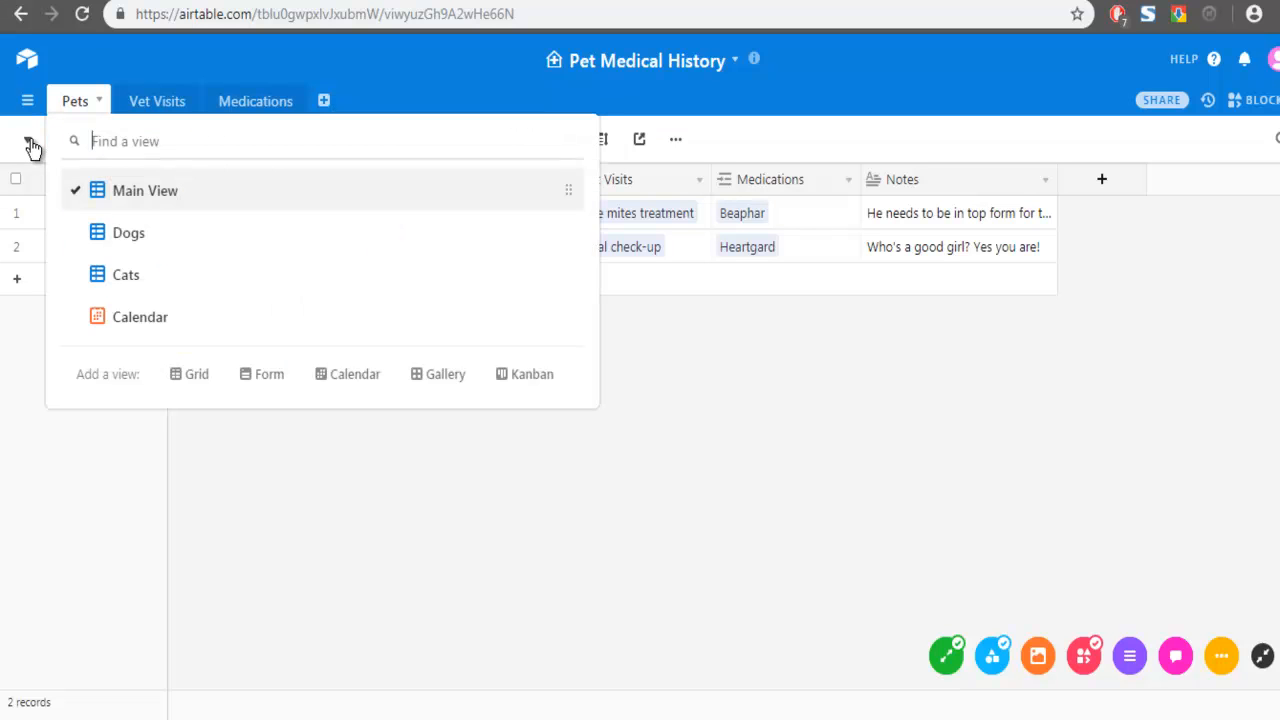
mouse_move(354, 374)
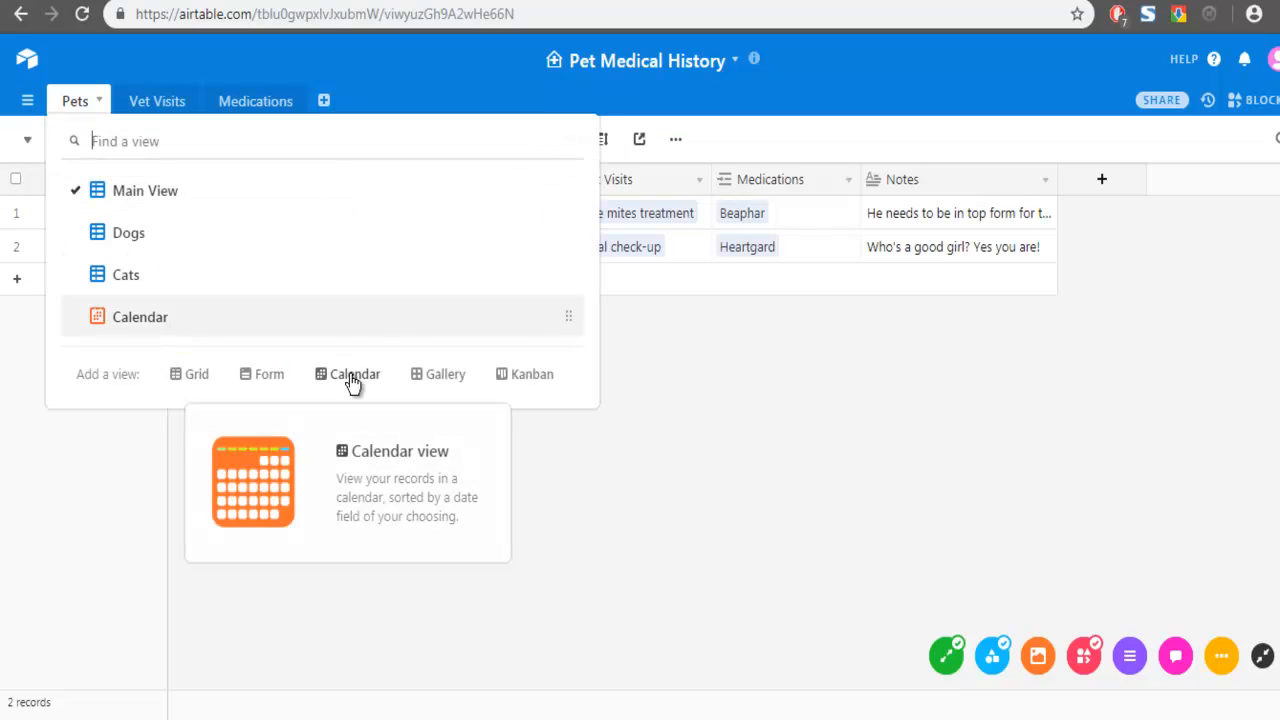
Create a calendar view named Calendar 2 using the DOB date field
click(354, 373)
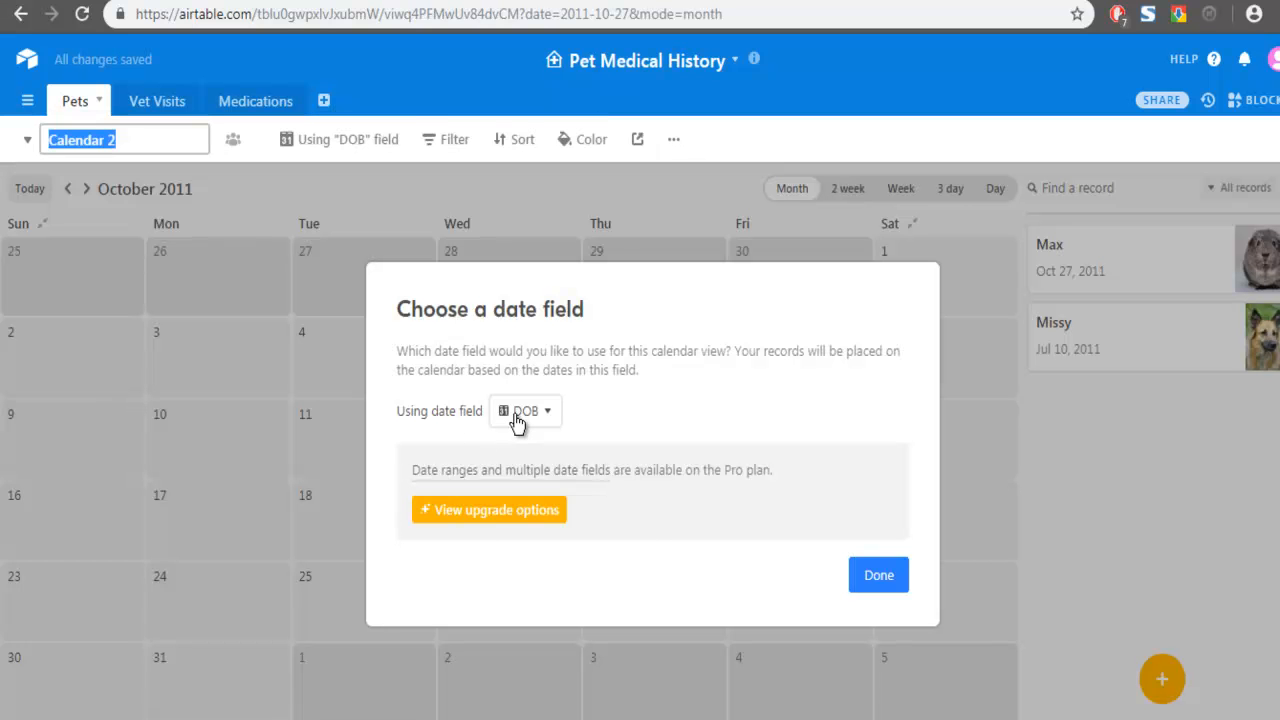
click(525, 410)
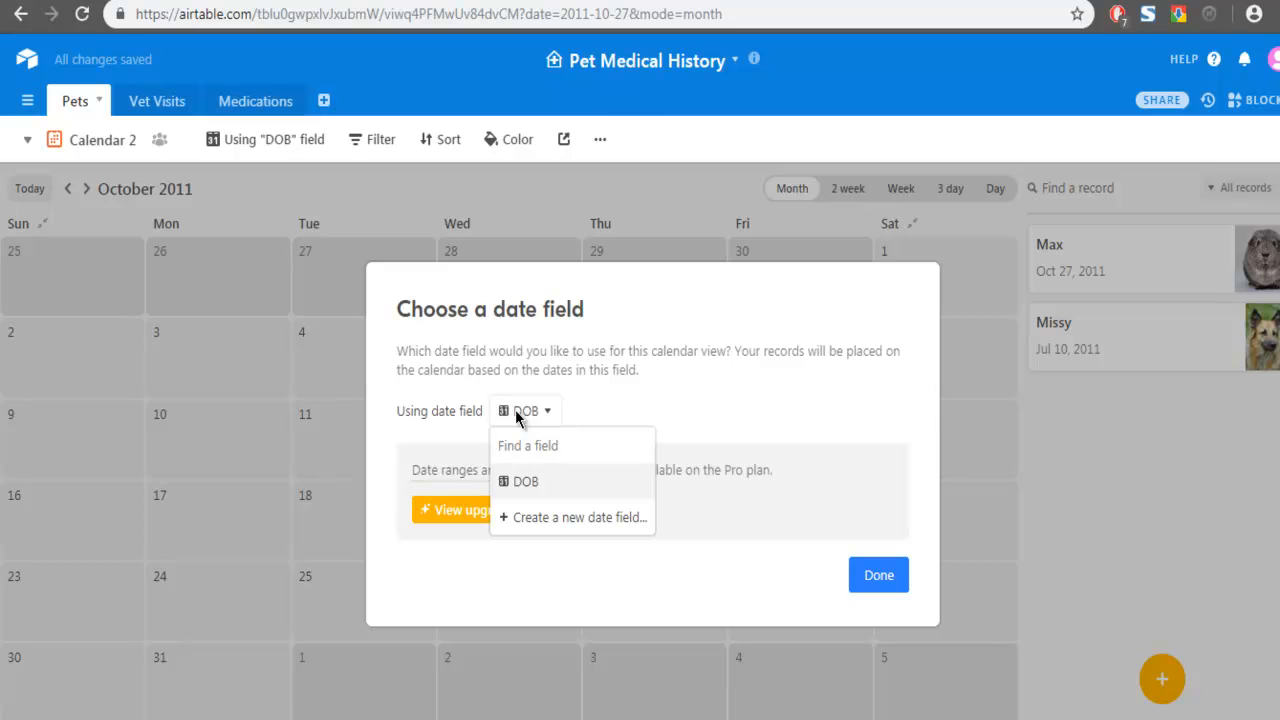
mouse_move(540, 495)
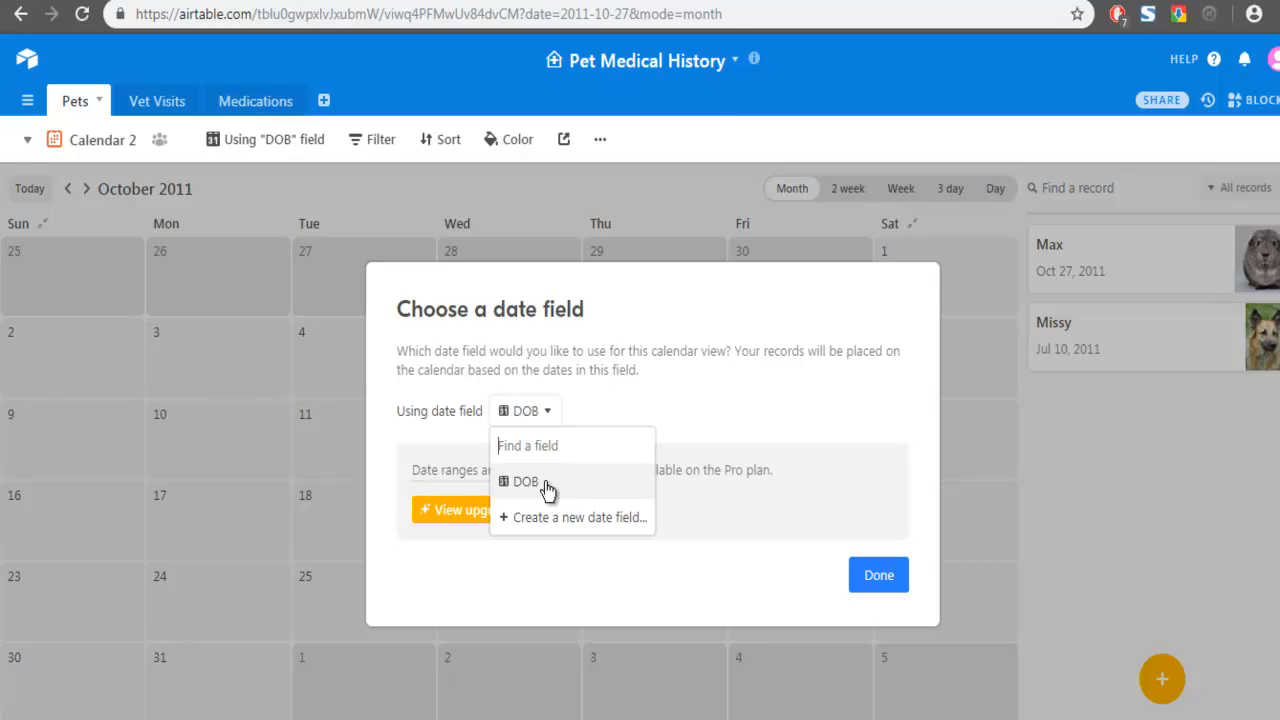
click(525, 481)
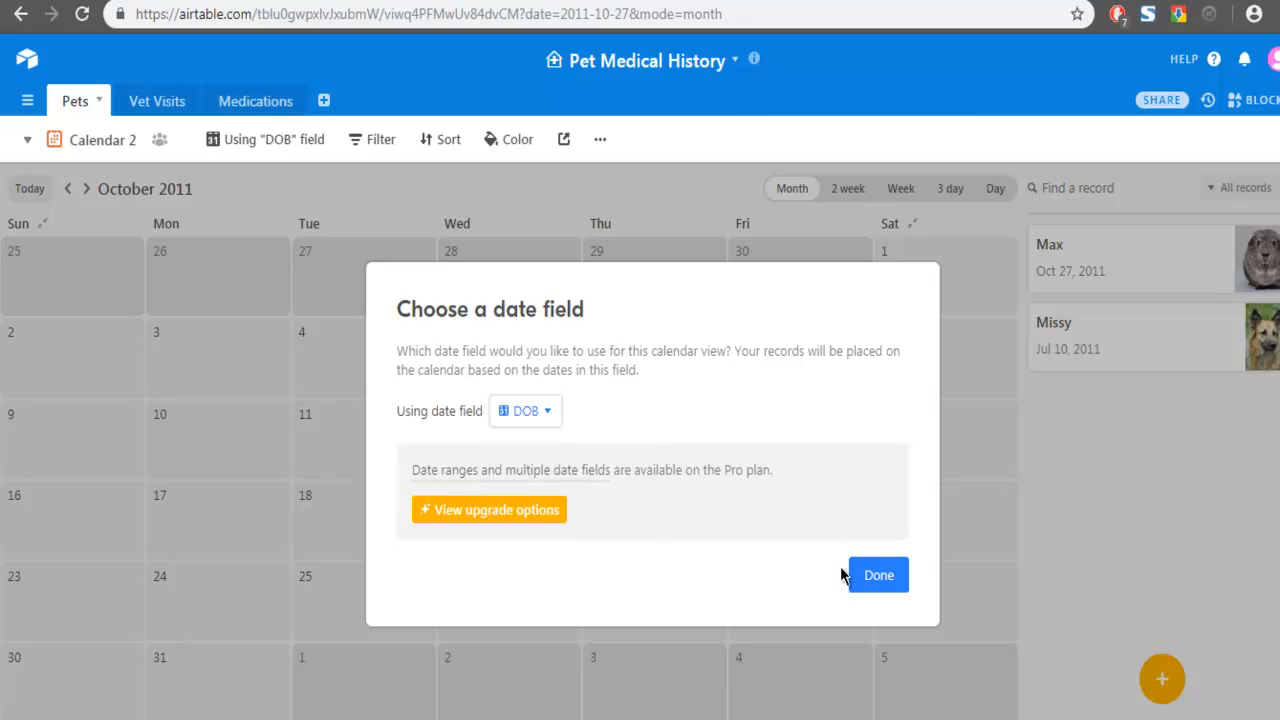
click(878, 574)
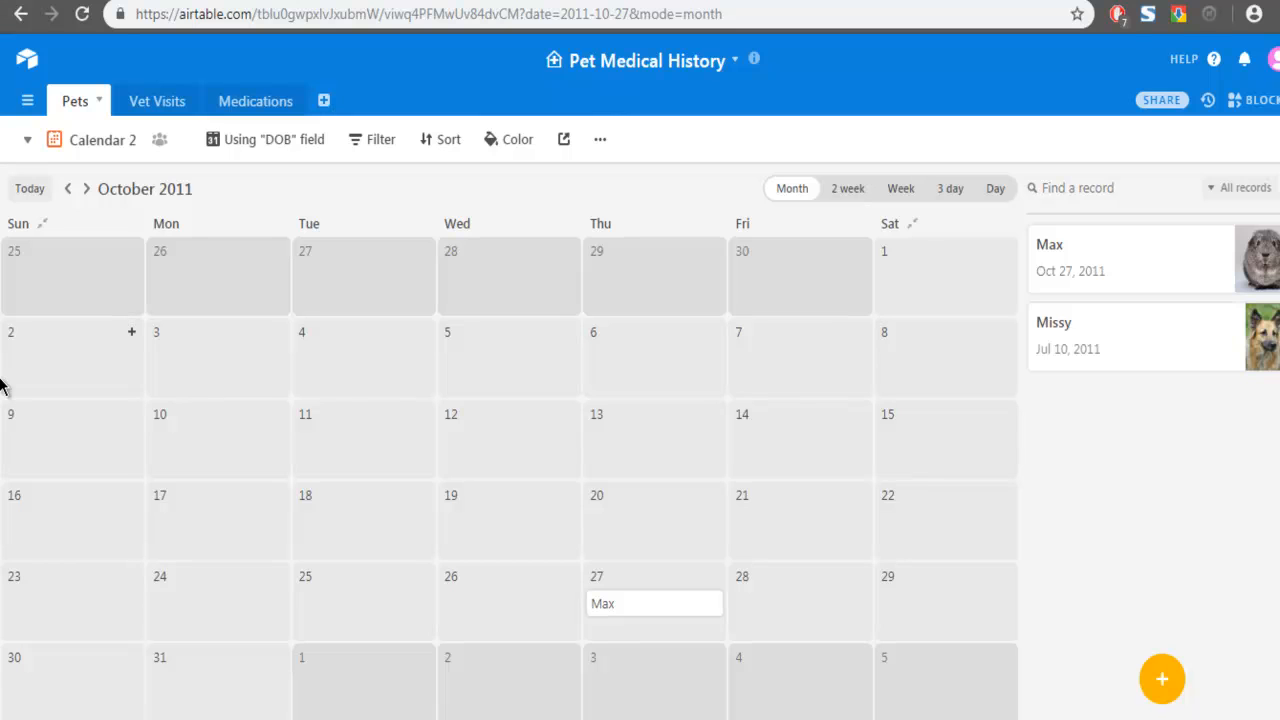
mouse_move(910, 265)
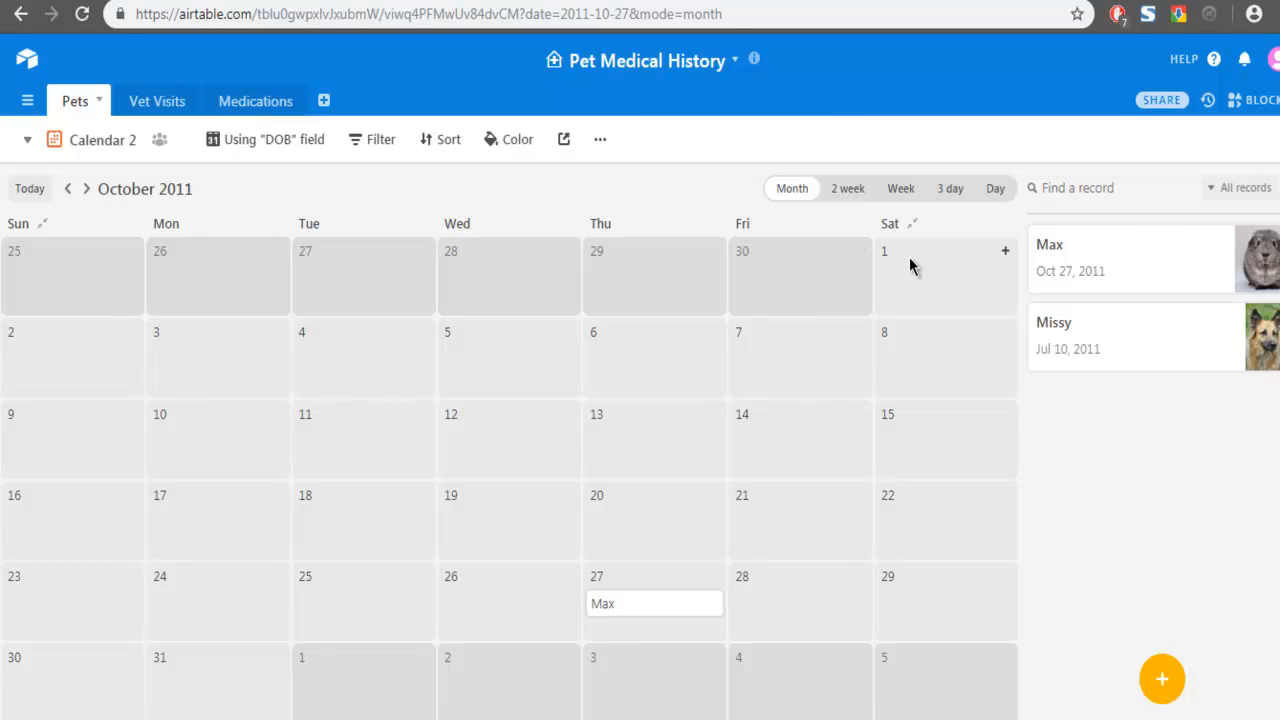
mouse_move(913, 230)
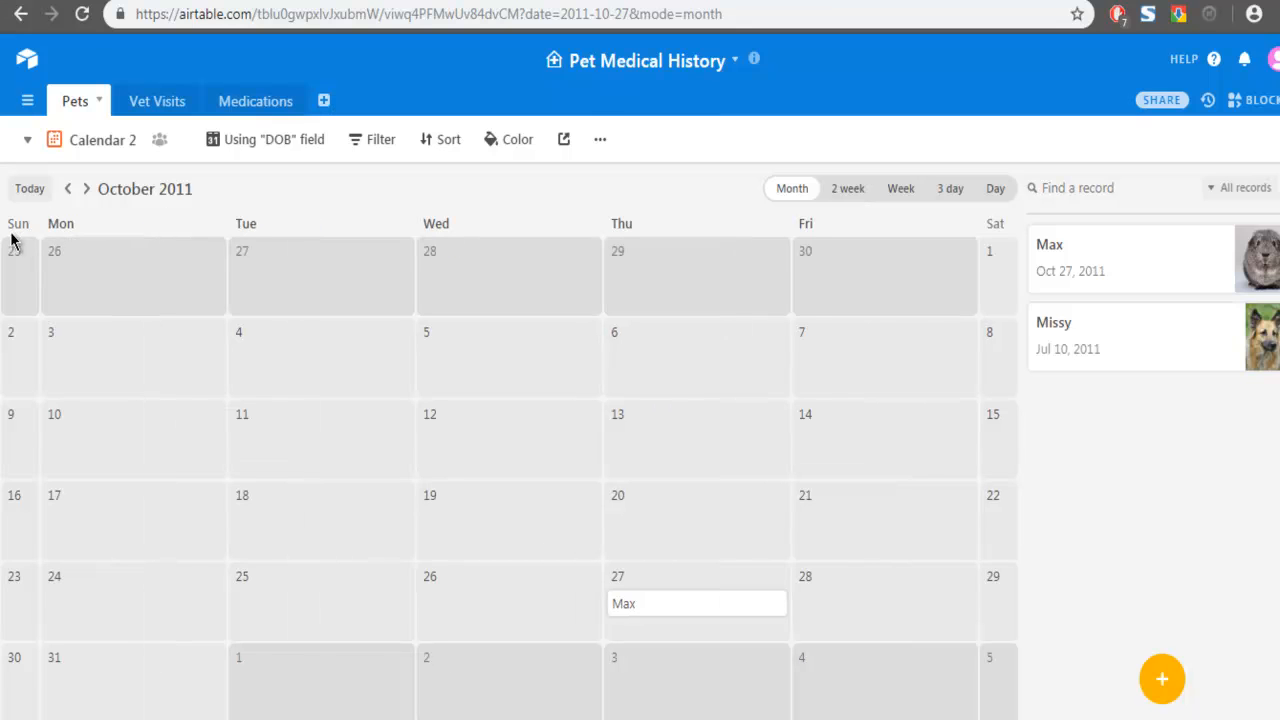
mouse_move(958, 268)
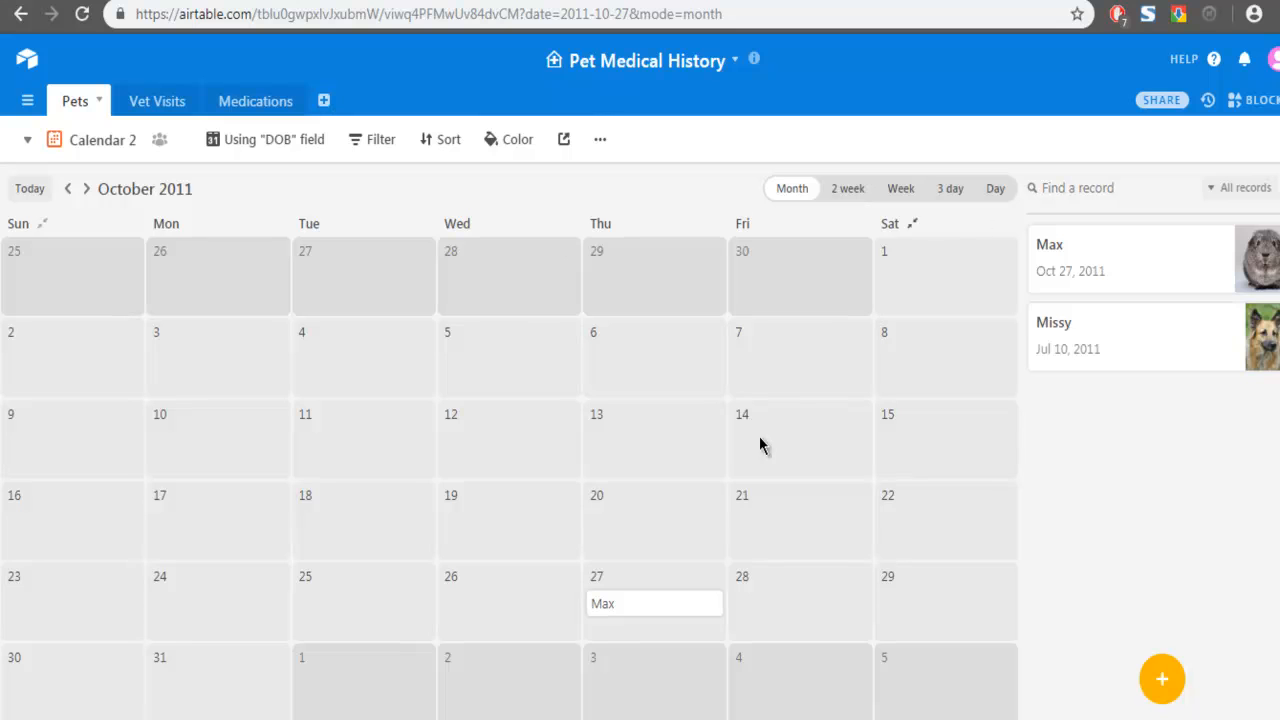
mouse_move(912, 224)
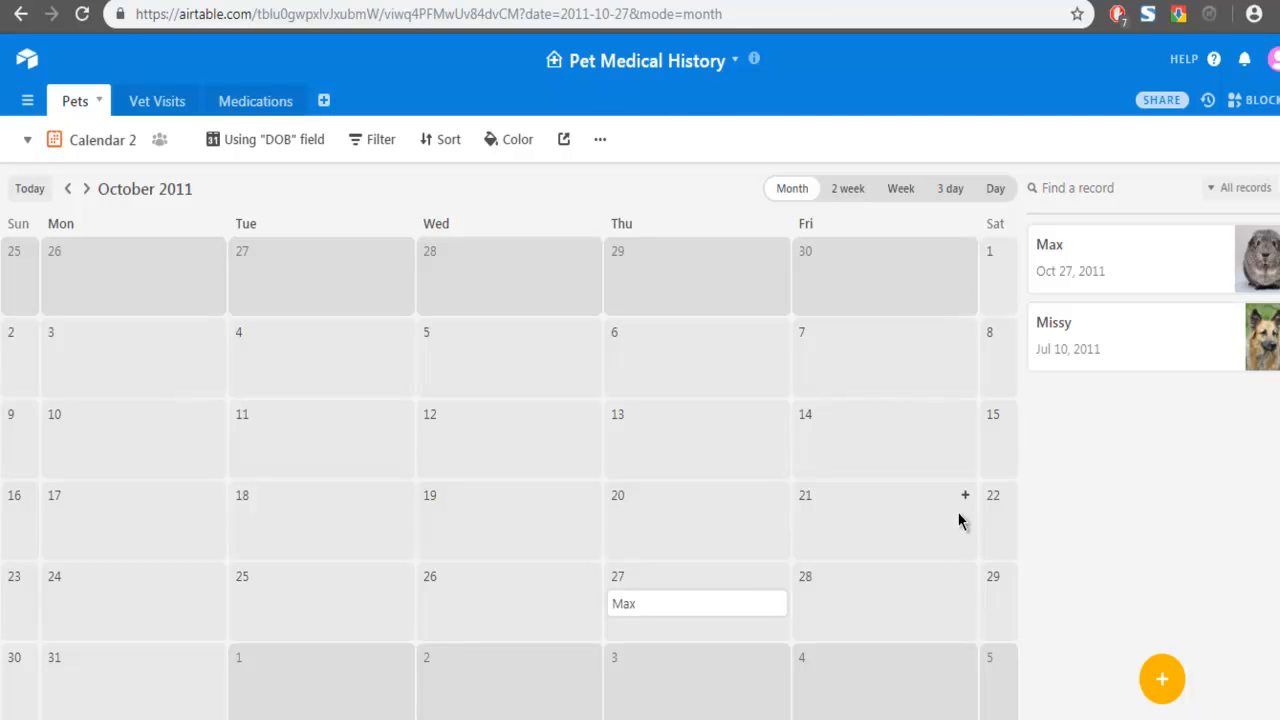
mouse_move(211, 260)
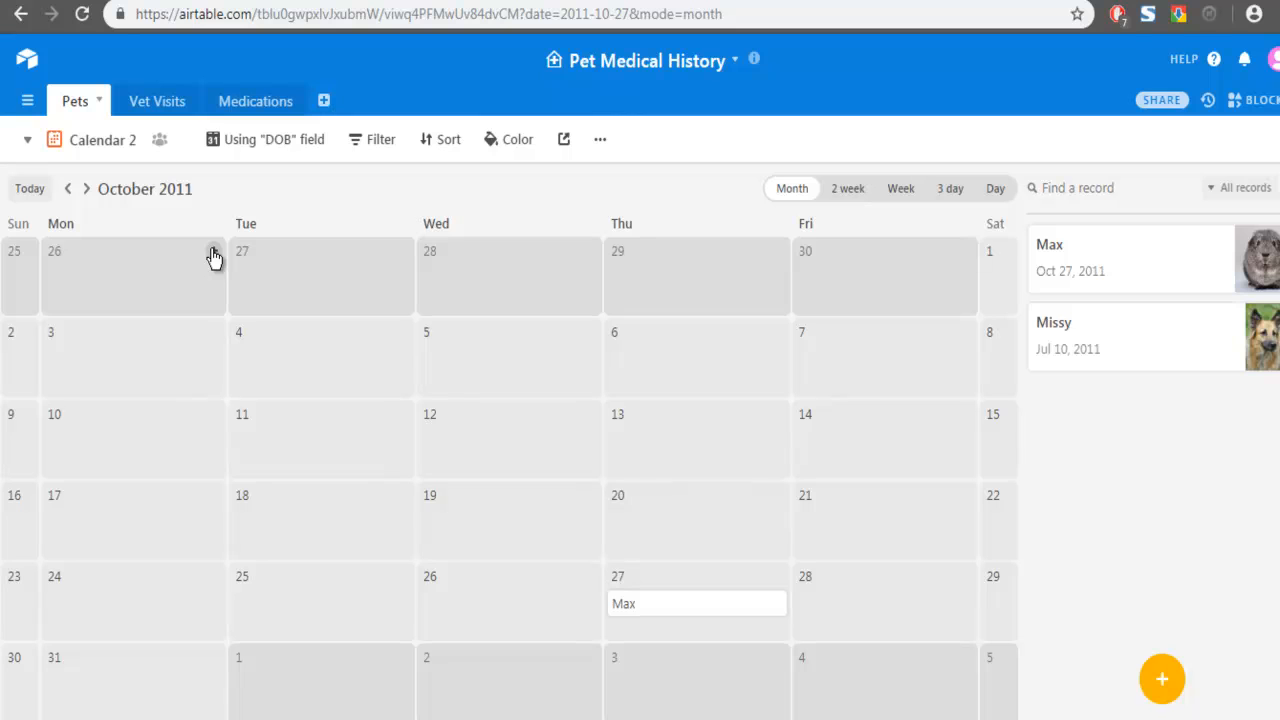
mouse_move(147, 283)
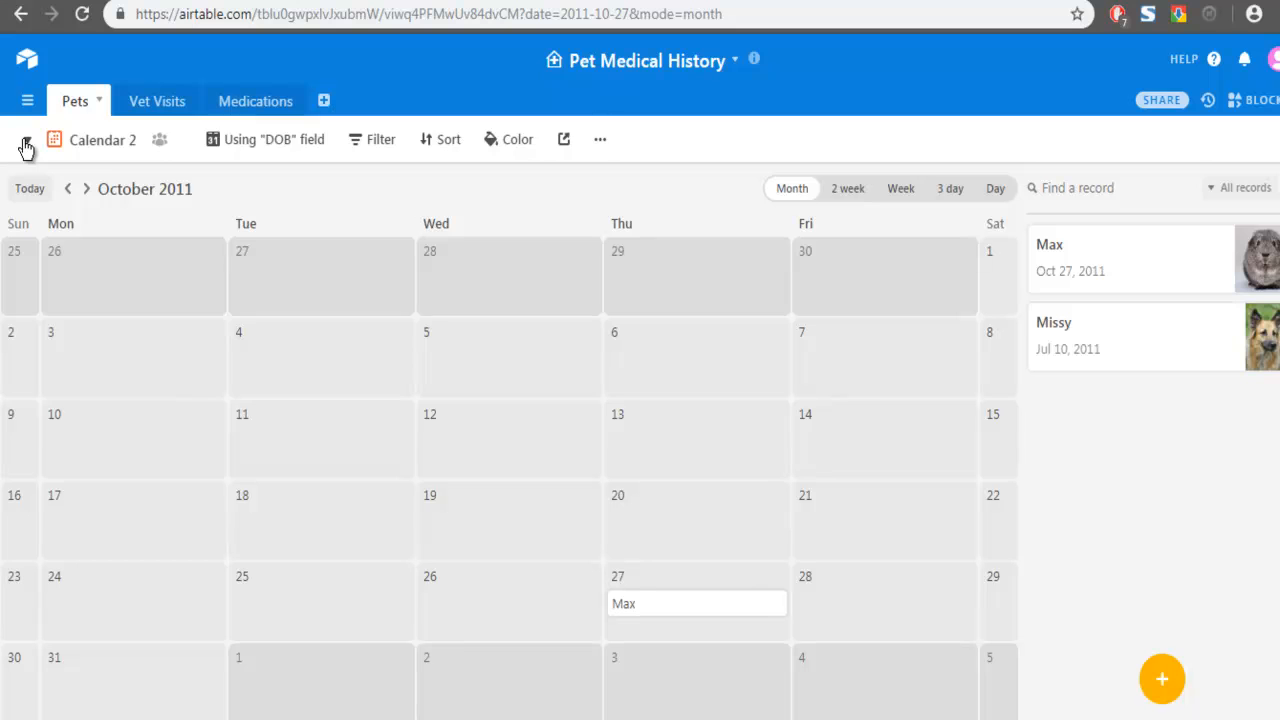
Reopen the Pets views list from Calendar 2's view switcher
click(27, 140)
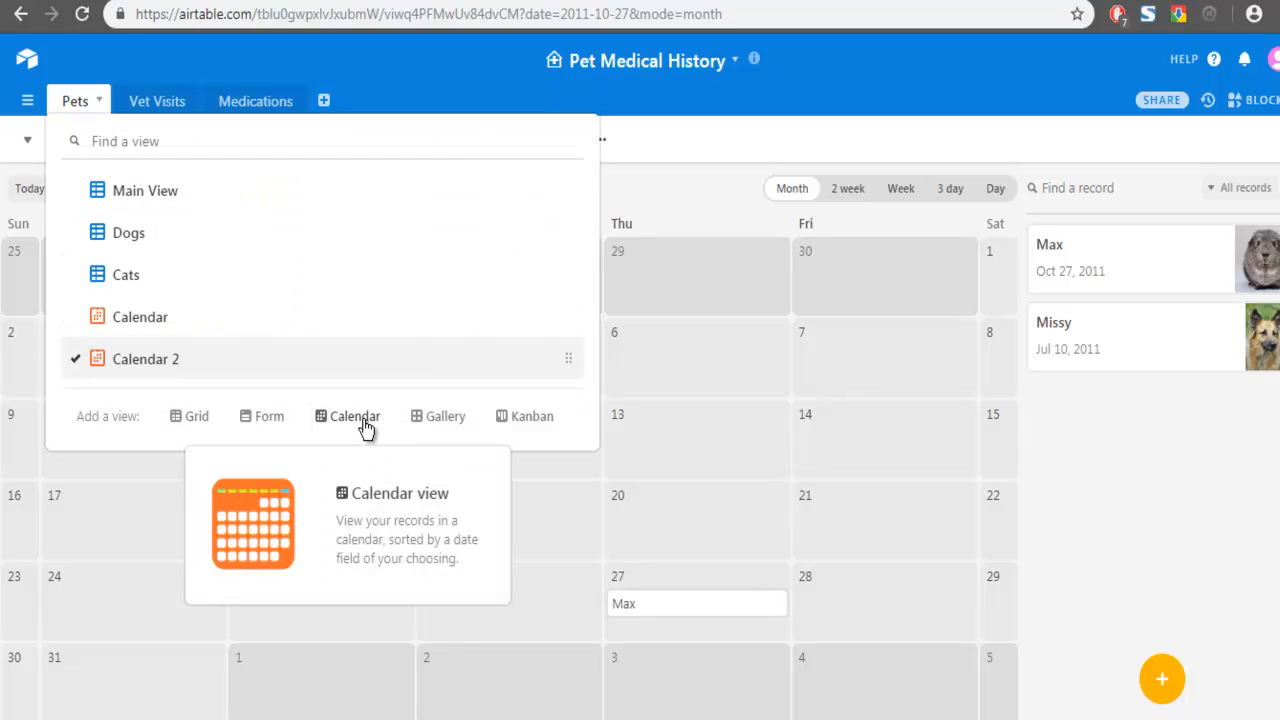
mouse_move(128, 338)
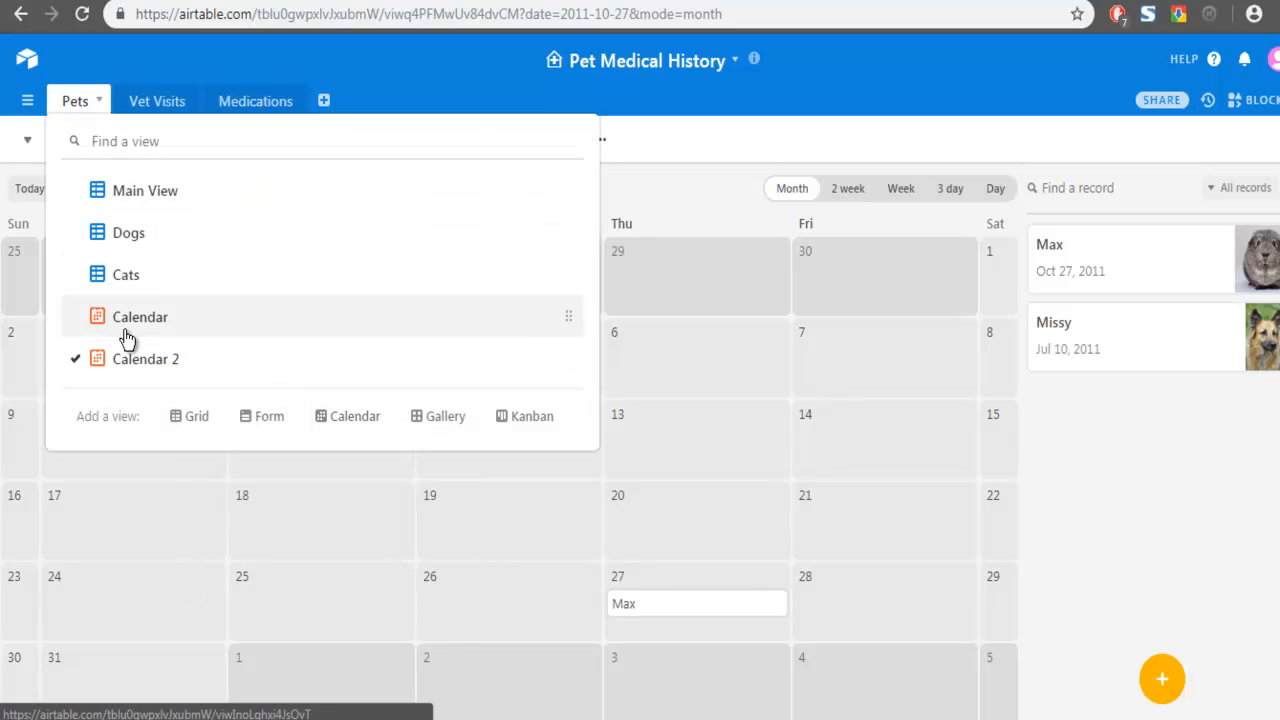
mouse_move(125, 290)
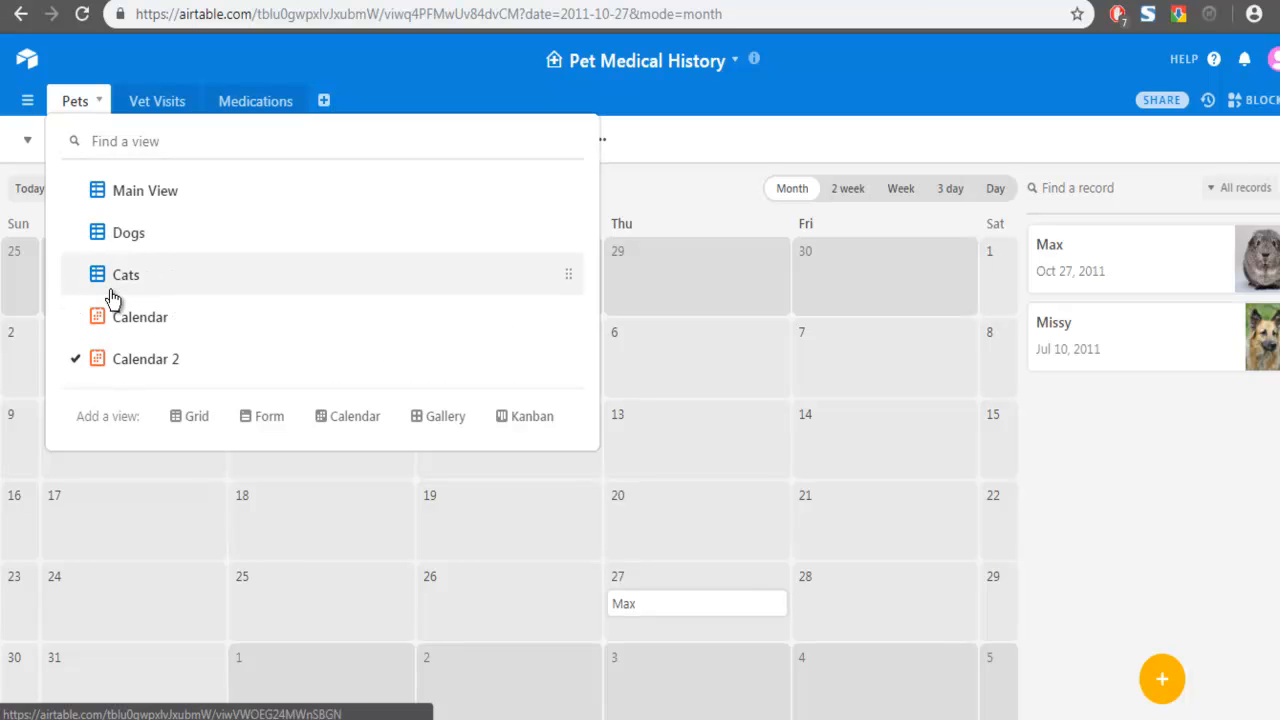